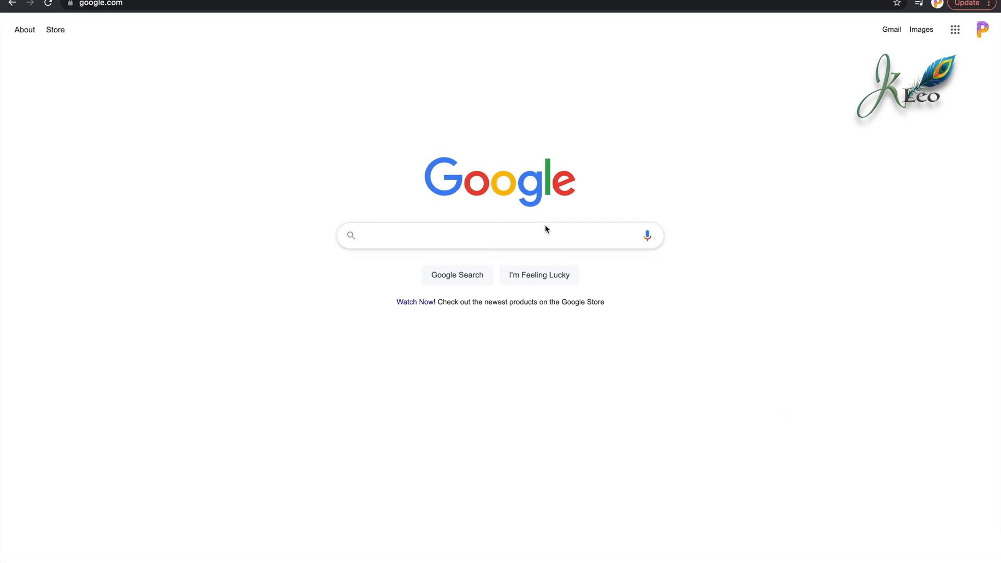
Run a Google search for 'jdk download mac'
{"action": "left_click", "coordinate": [485, 235]}
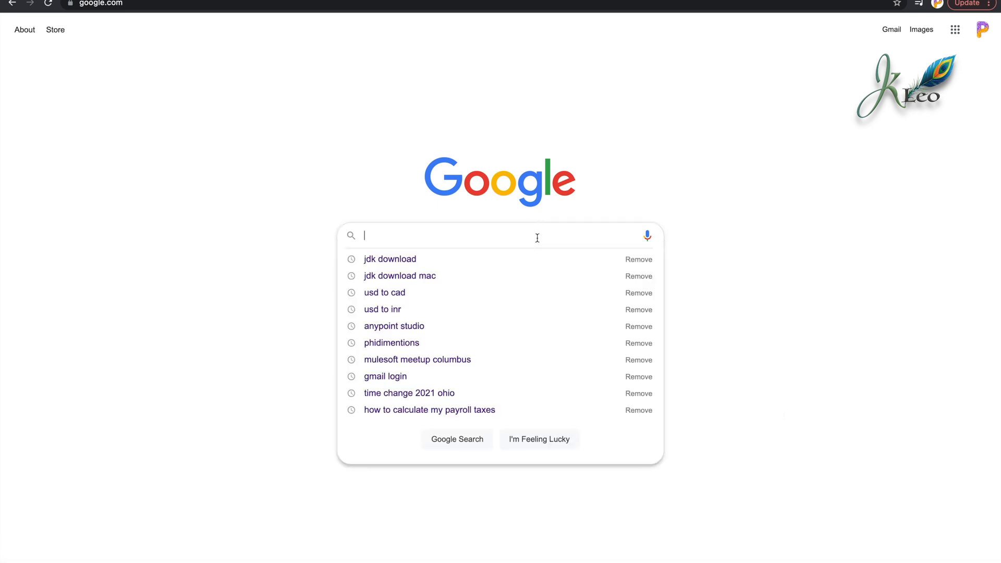
{"action": "left_click", "coordinate": [400, 275]}
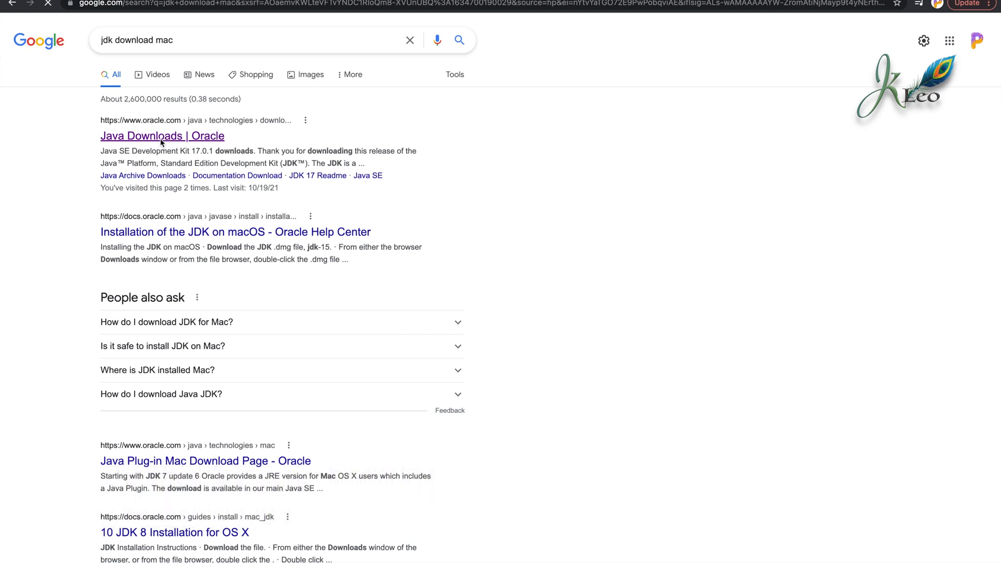
Go to Oracle's Java Downloads page and show the macOS JDK 17 downloads
{"action": "left_click", "coordinate": [163, 136]}
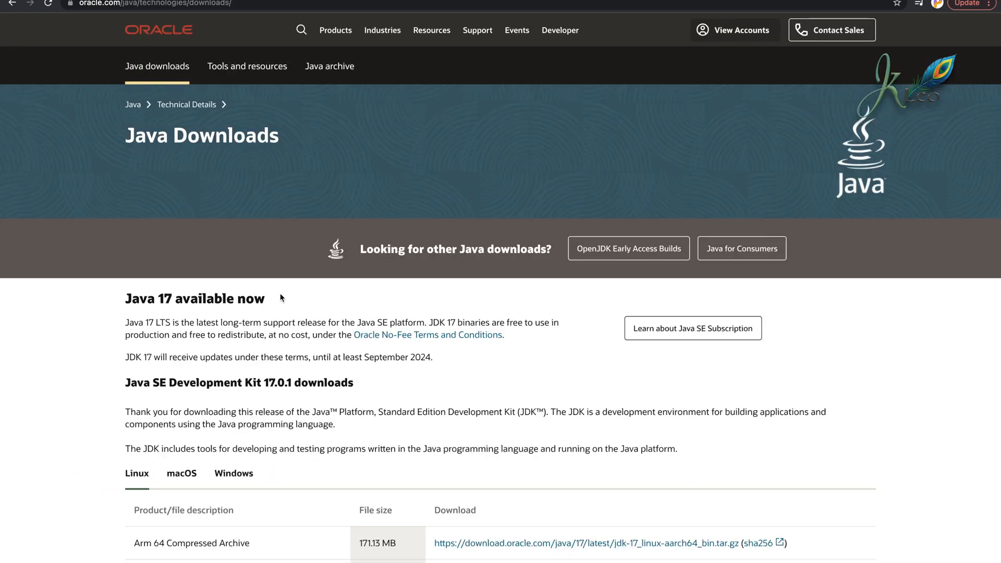
{"action": "scroll", "scroll_direction": "down", "scroll_amount": 3}
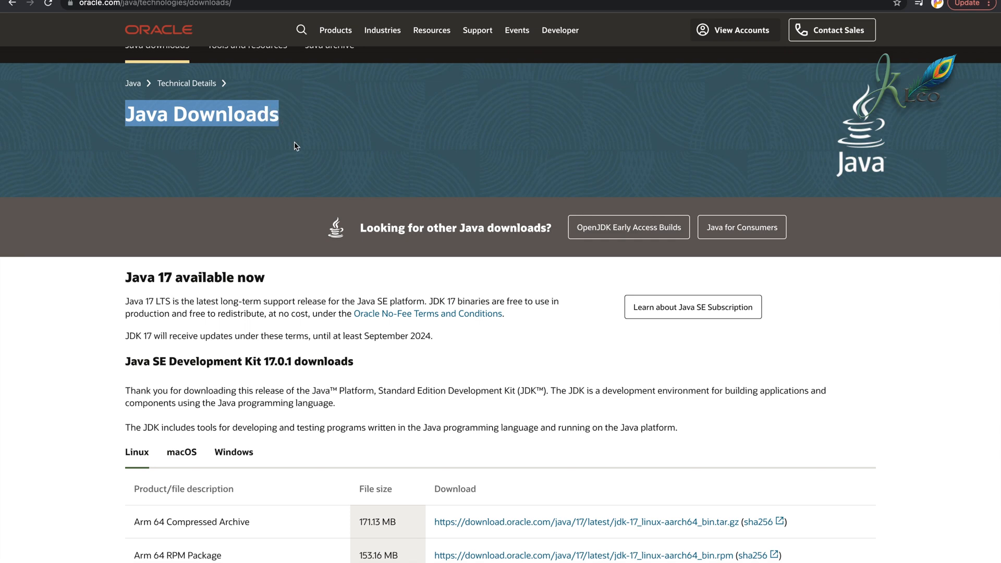
{"action": "scroll", "scroll_direction": "down", "scroll_amount": 3}
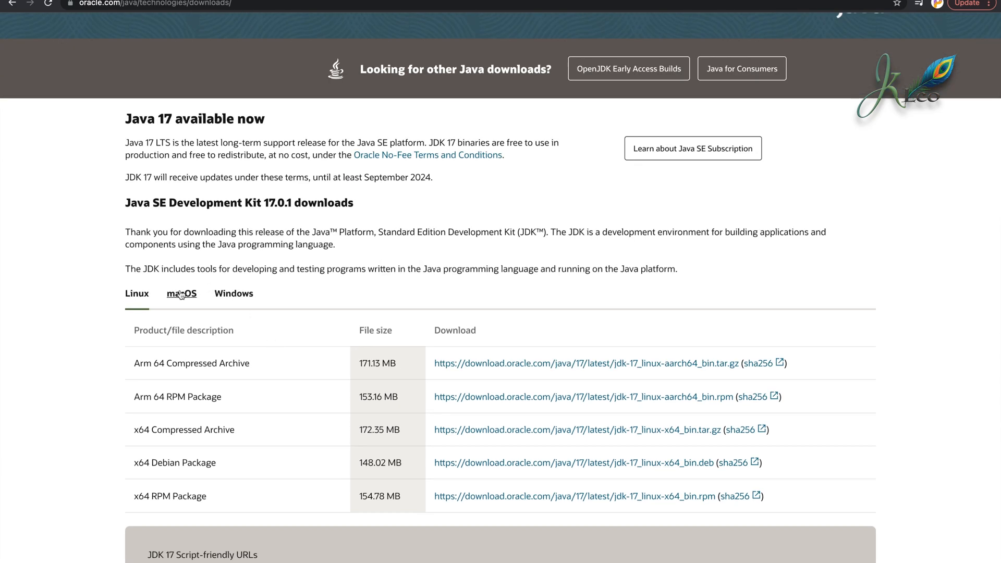
{"action": "left_click", "coordinate": [181, 294]}
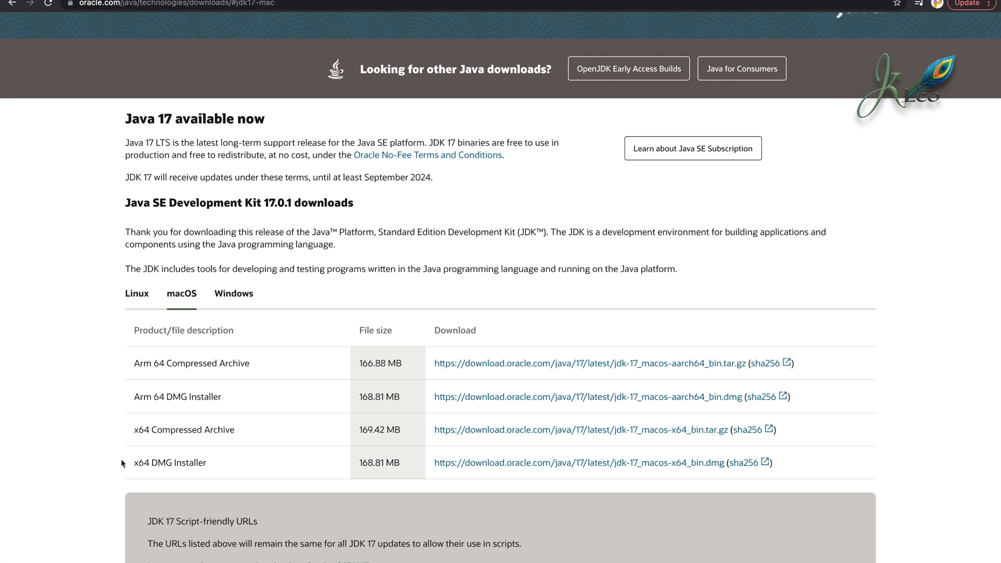
Download the x64 DMG Installer and reveal the downloaded file in Finder
{"action": "double_click", "coordinate": [170, 462]}
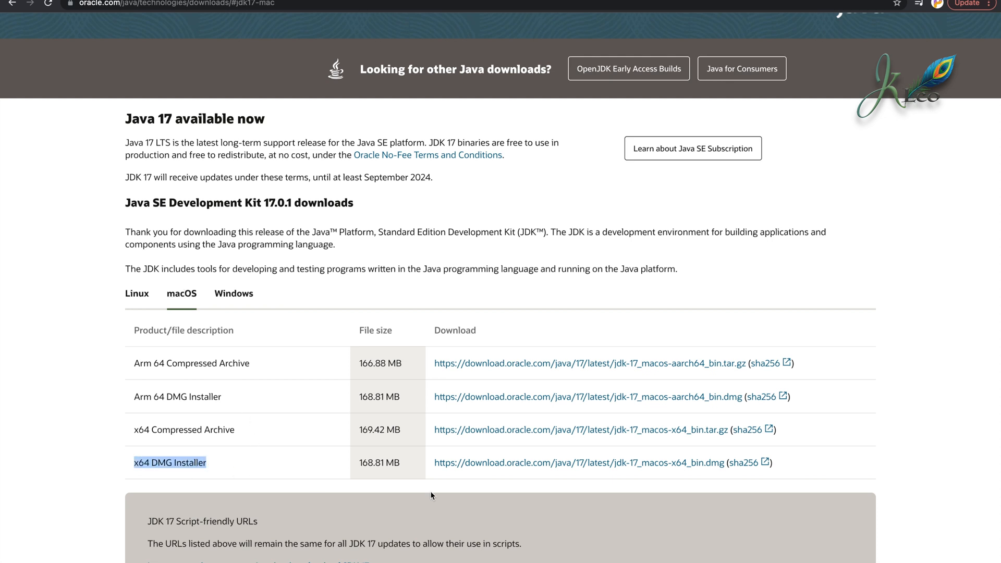
{"action": "mouse_move", "coordinate": [570, 471]}
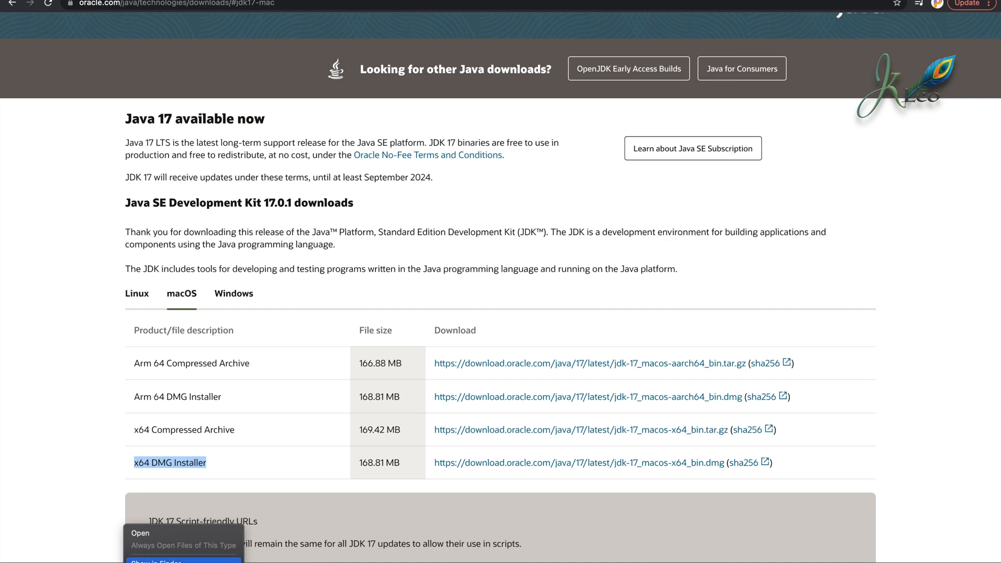
{"action": "left_click", "coordinate": [167, 559]}
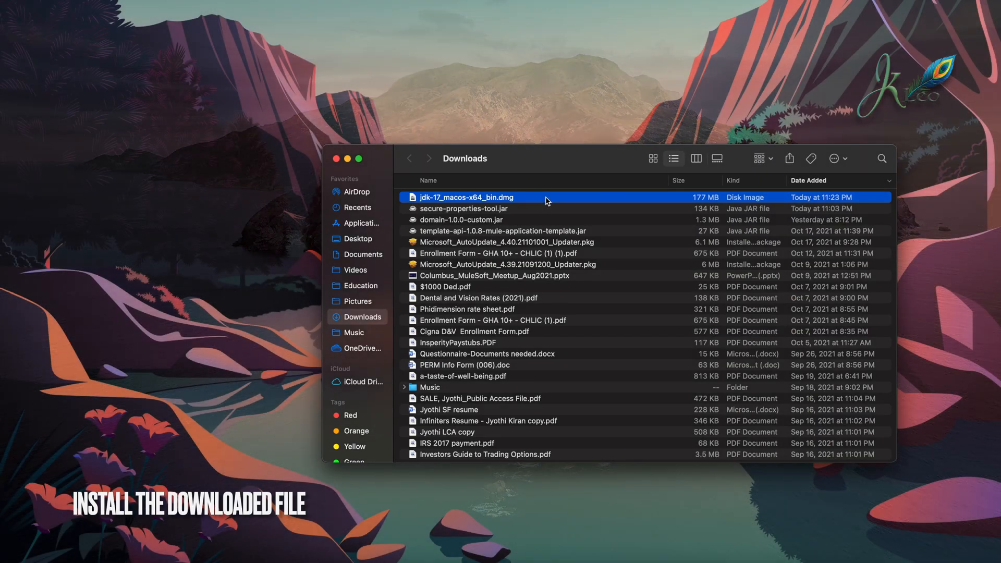
Mount jdk-17_macos-x64_bin.dmg and select JDK 17.0.1.pkg in its window
{"action": "double_click", "coordinate": [466, 197]}
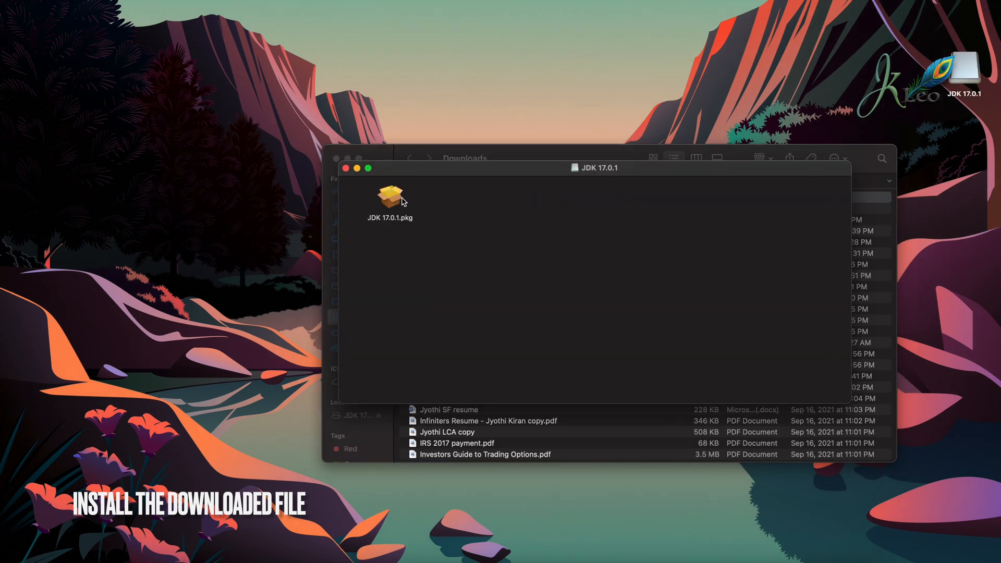
{"action": "left_click", "coordinate": [390, 198]}
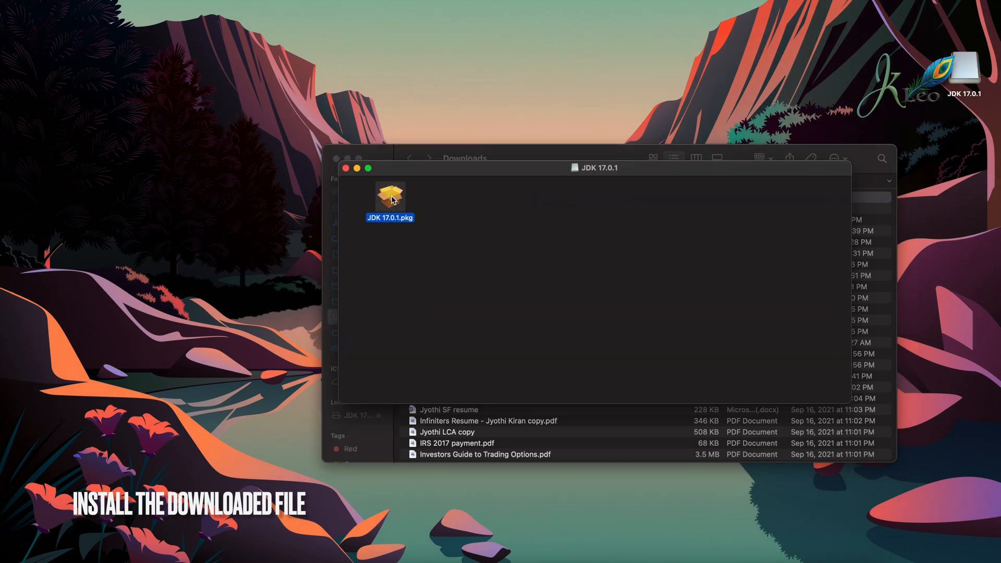
Launch JDK 17.0.1.pkg and authorize the standard installation
{"action": "double_click", "coordinate": [390, 197]}
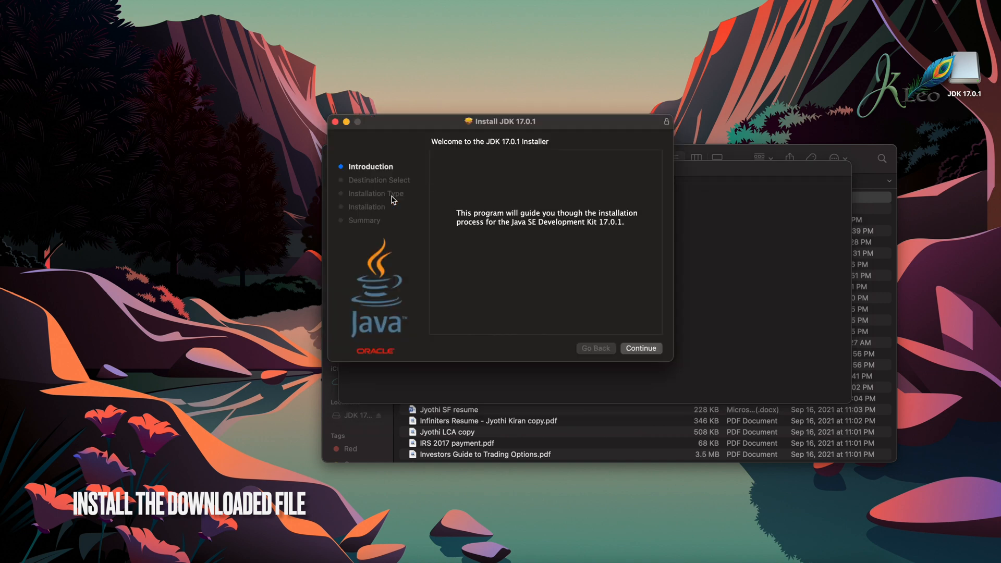
{"action": "left_click", "coordinate": [640, 348]}
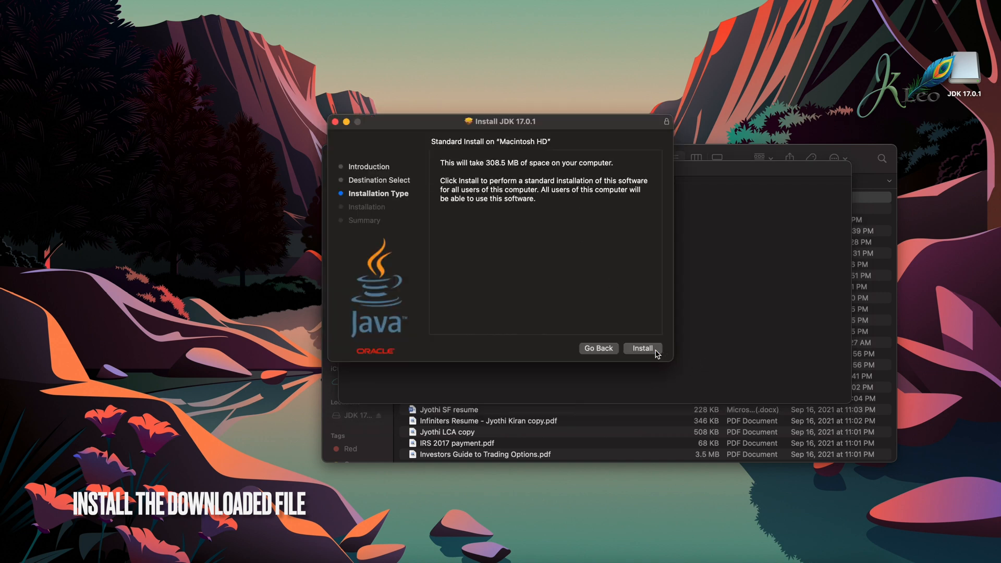
{"action": "left_click", "coordinate": [643, 348]}
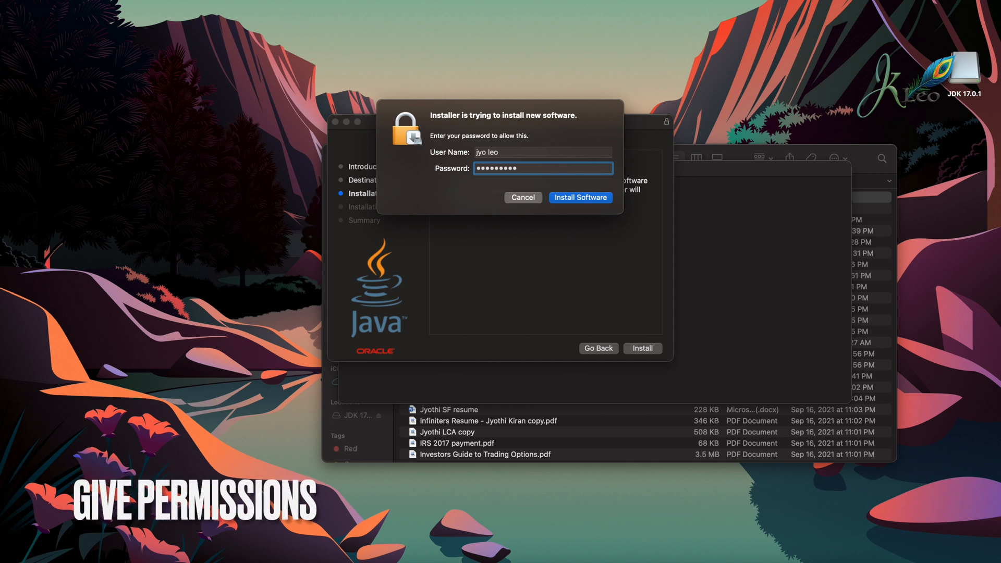
{"action": "left_click", "coordinate": [580, 197]}
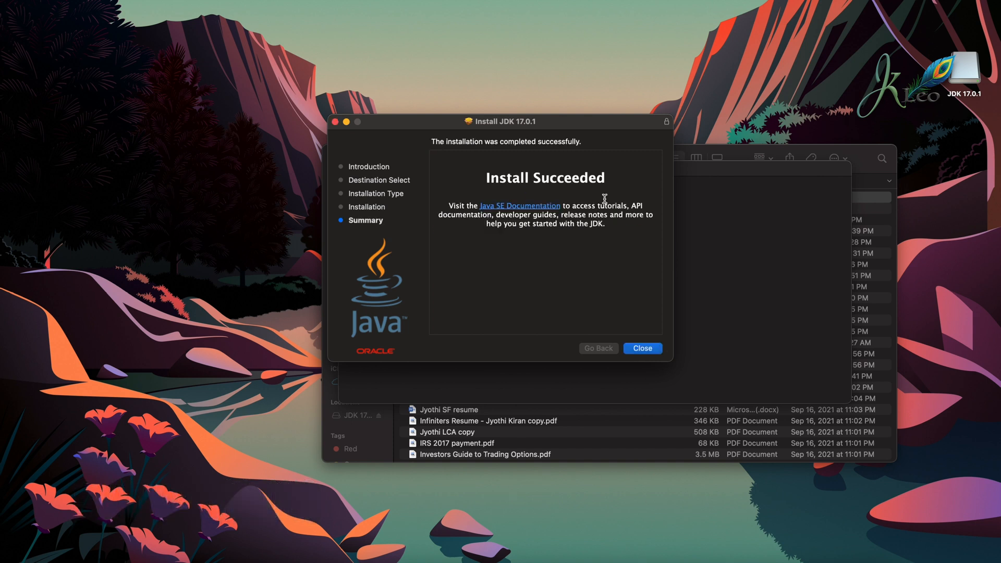
{"action": "mouse_move", "coordinate": [594, 345]}
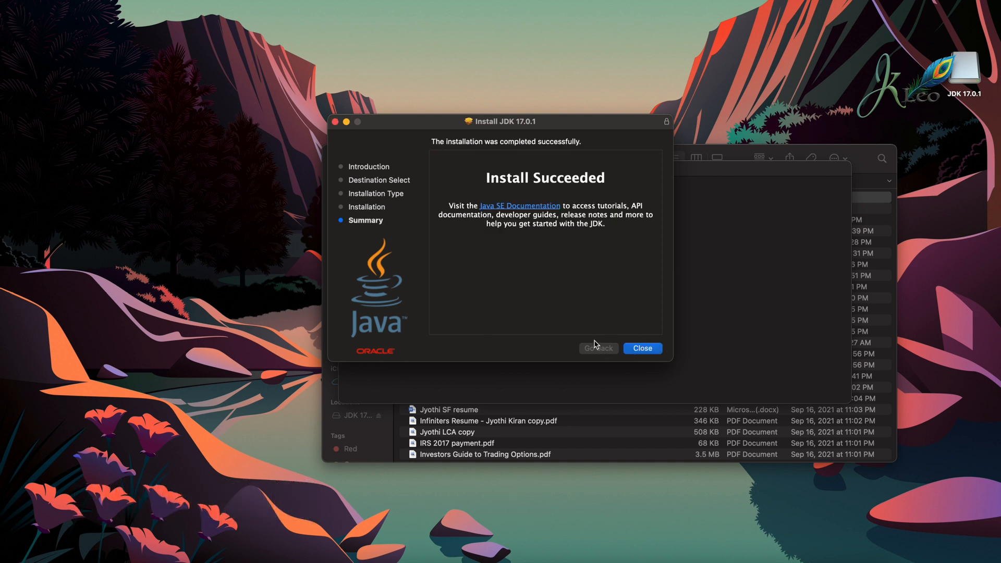
{"action": "mouse_move", "coordinate": [580, 277]}
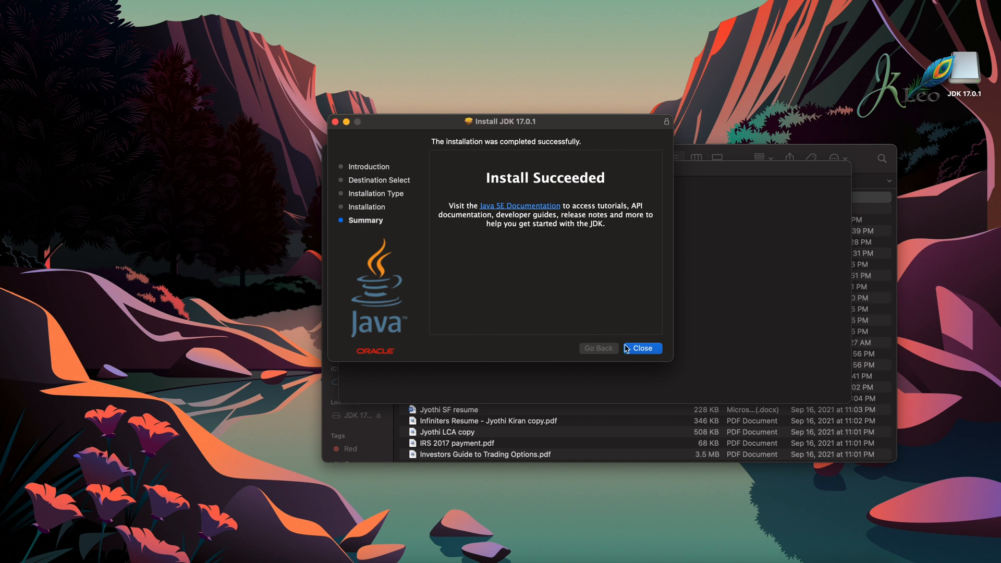
Close the finished installer and move the used package to the Trash
{"action": "left_click", "coordinate": [641, 348]}
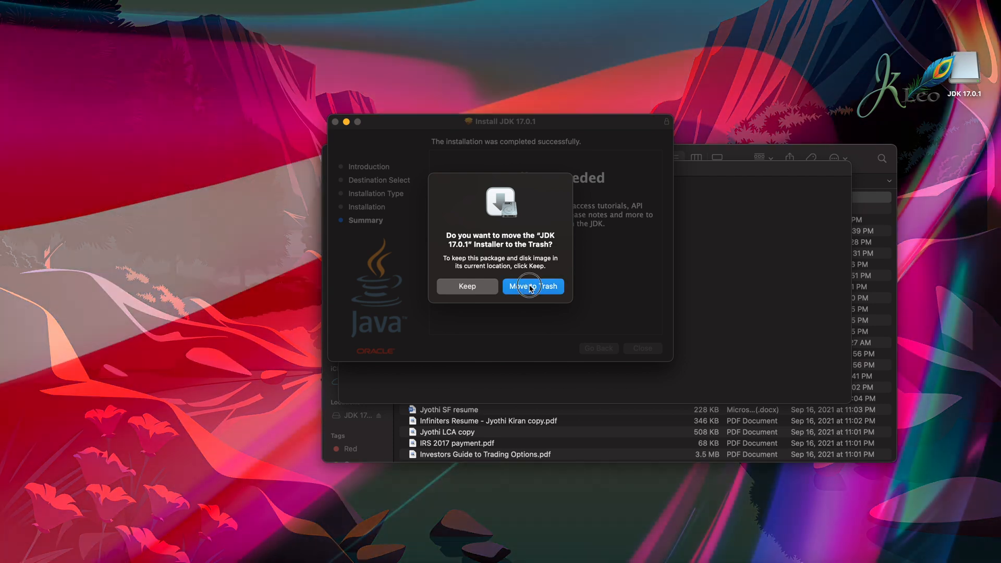
{"action": "left_click", "coordinate": [533, 285]}
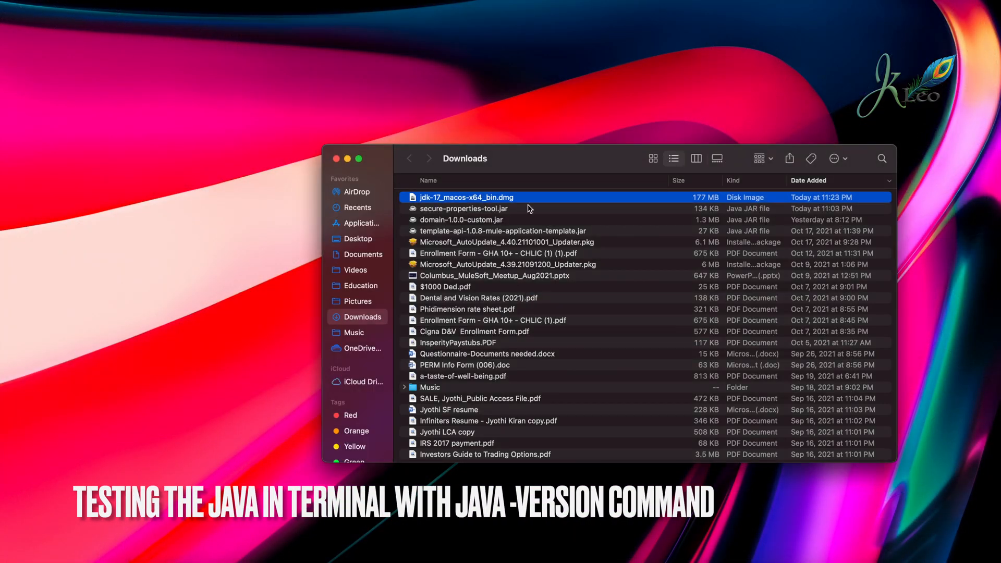
{"action": "mouse_move", "coordinate": [366, 170]}
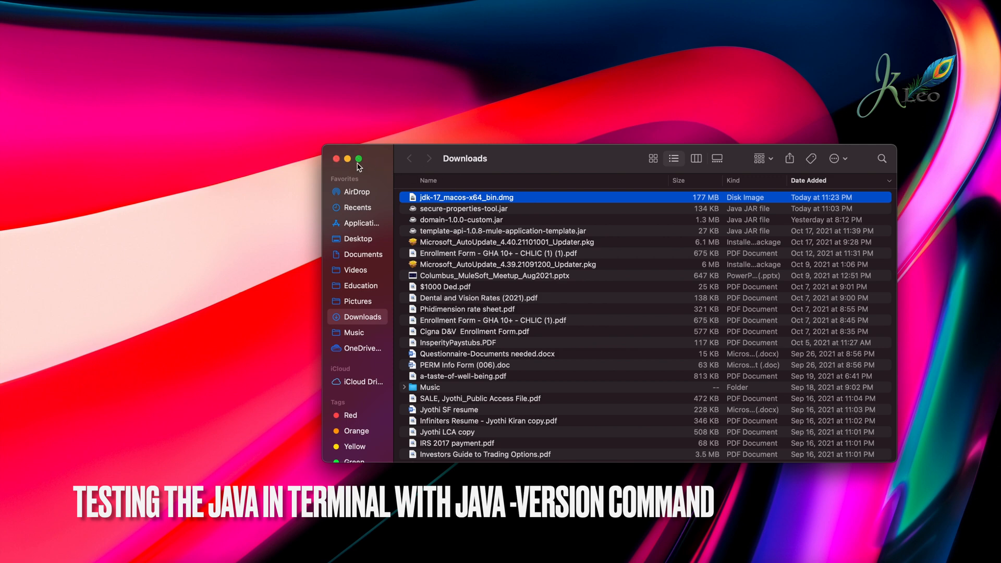
Close the Finder Downloads window, leaving the desktop
{"action": "left_click", "coordinate": [346, 158]}
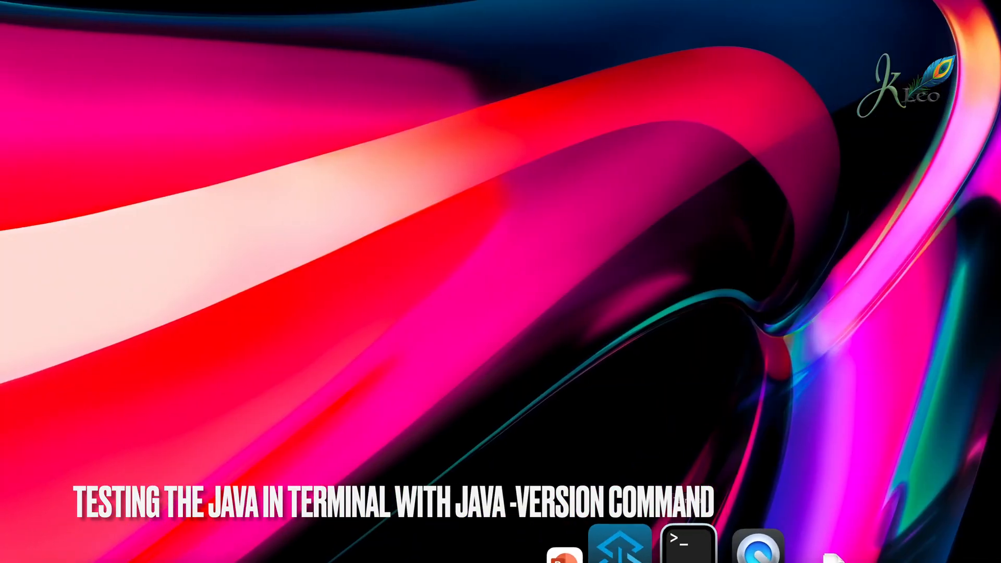
Run java -version in Terminal and highlight the reported version 17.0.1 line
{"action": "left_click", "coordinate": [690, 545]}
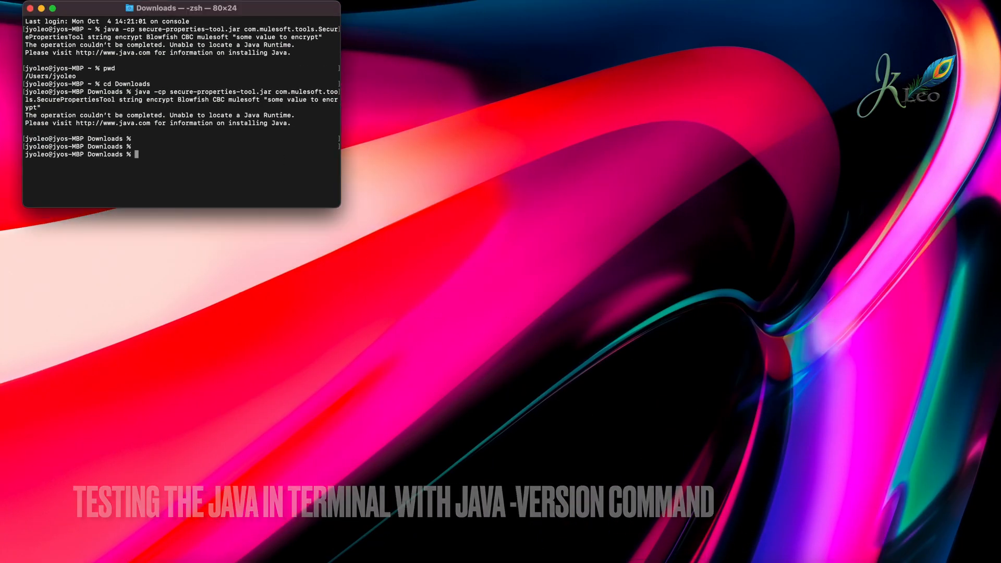
{"action": "type", "text": "java -version"}
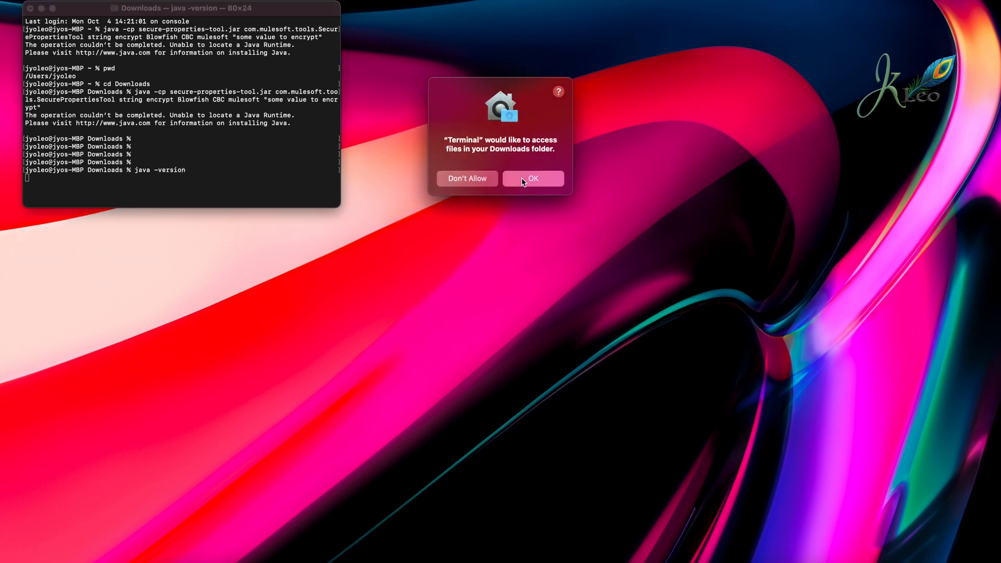
{"action": "left_click", "coordinate": [533, 178]}
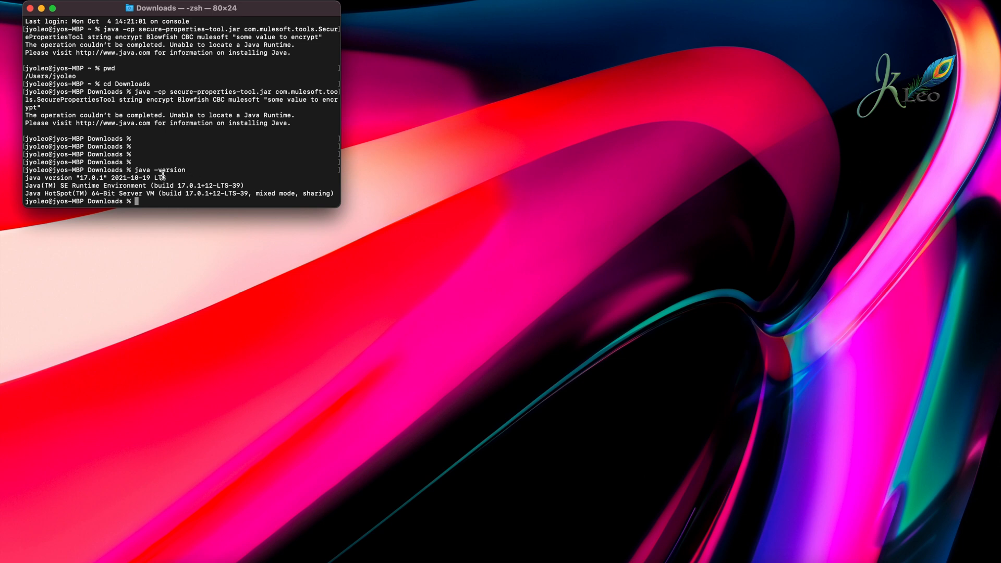
{"action": "triple_click", "coordinate": [93, 177]}
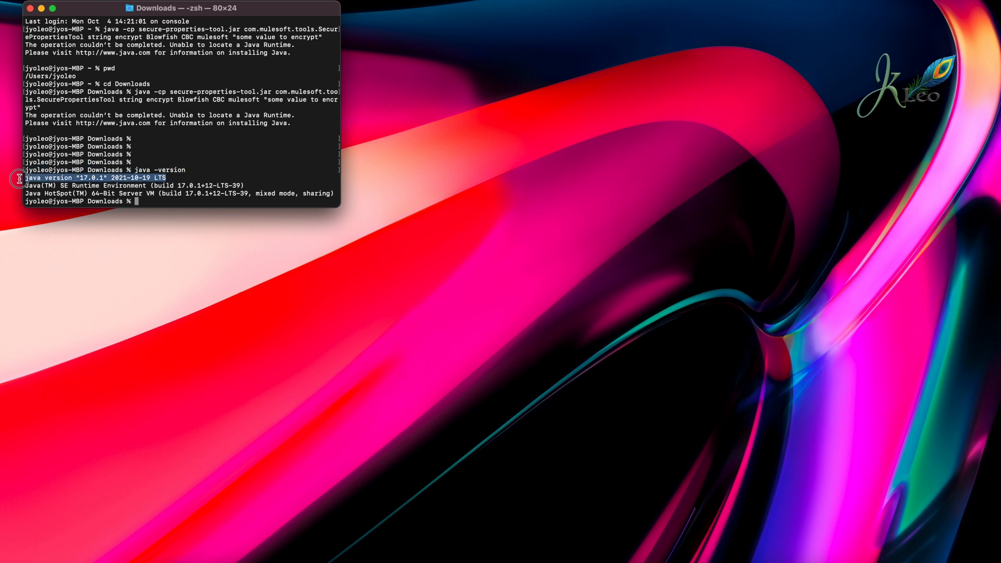
{"action": "mouse_move", "coordinate": [19, 178]}
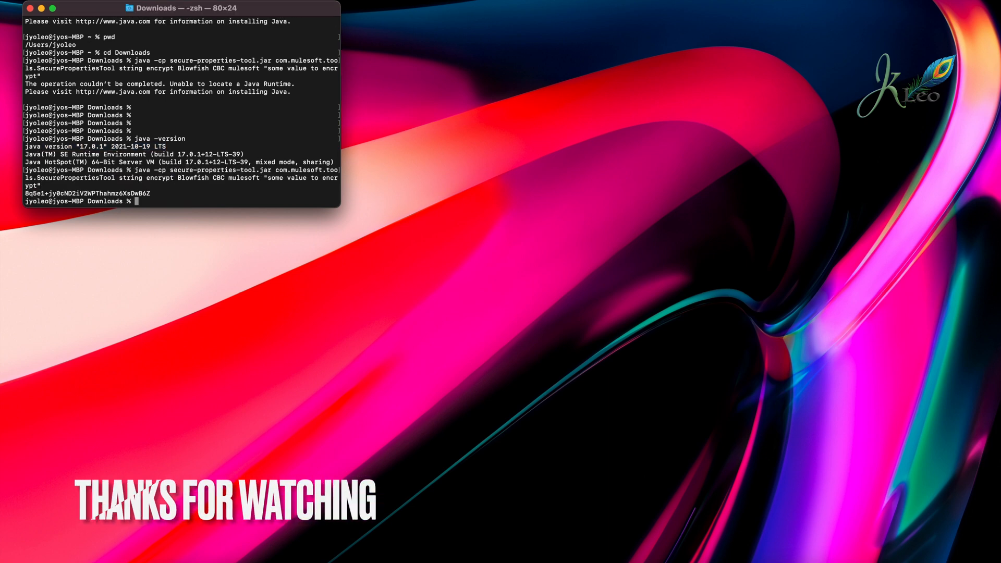
{"action": "mouse_move", "coordinate": [260, 251]}
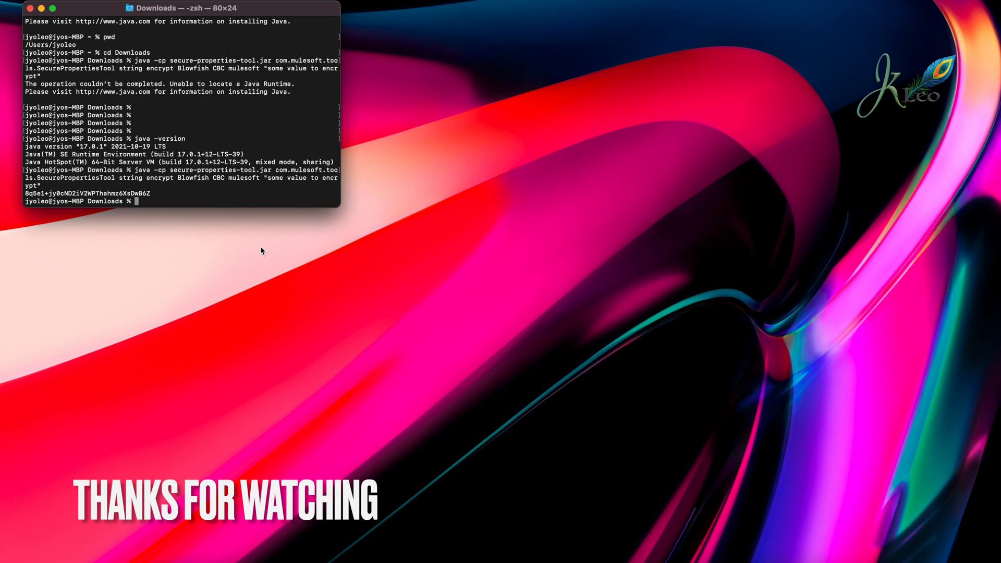